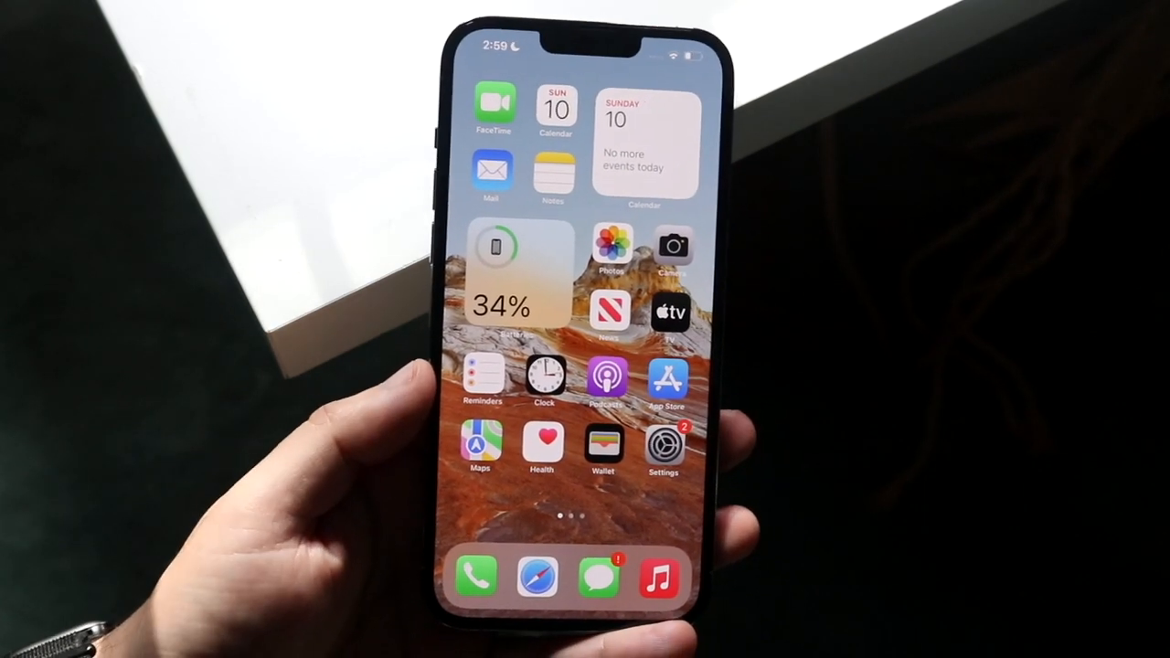
Step: Go from the Apple ID account page to the iCloud settings page
left_click(664, 448)
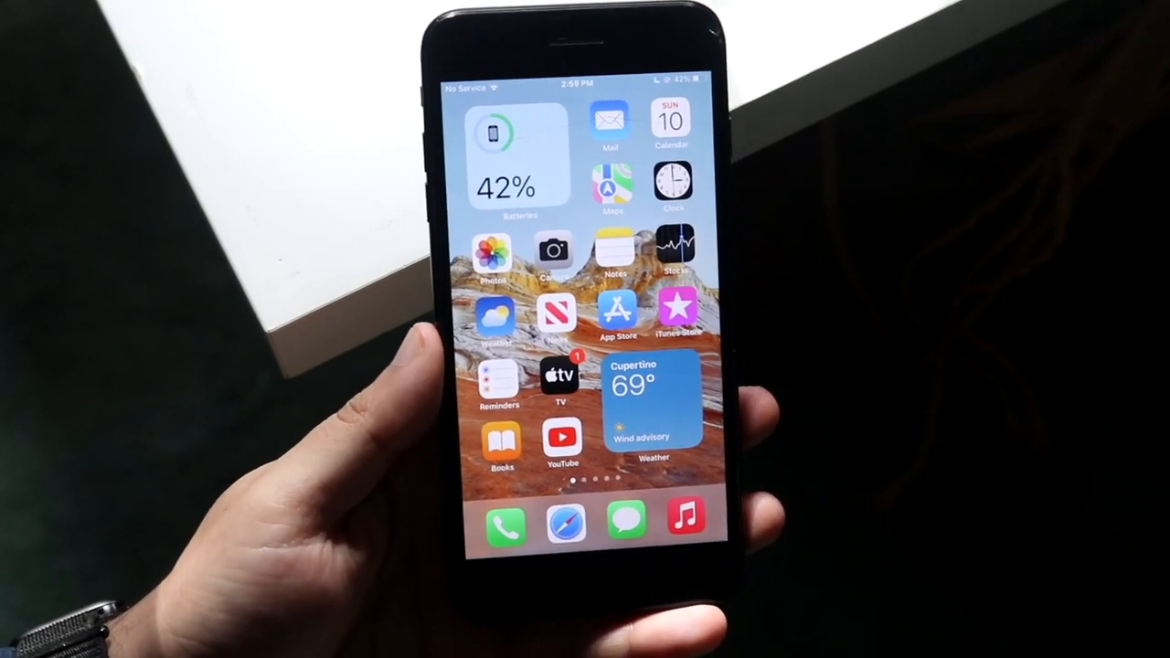
scroll("left", 3)
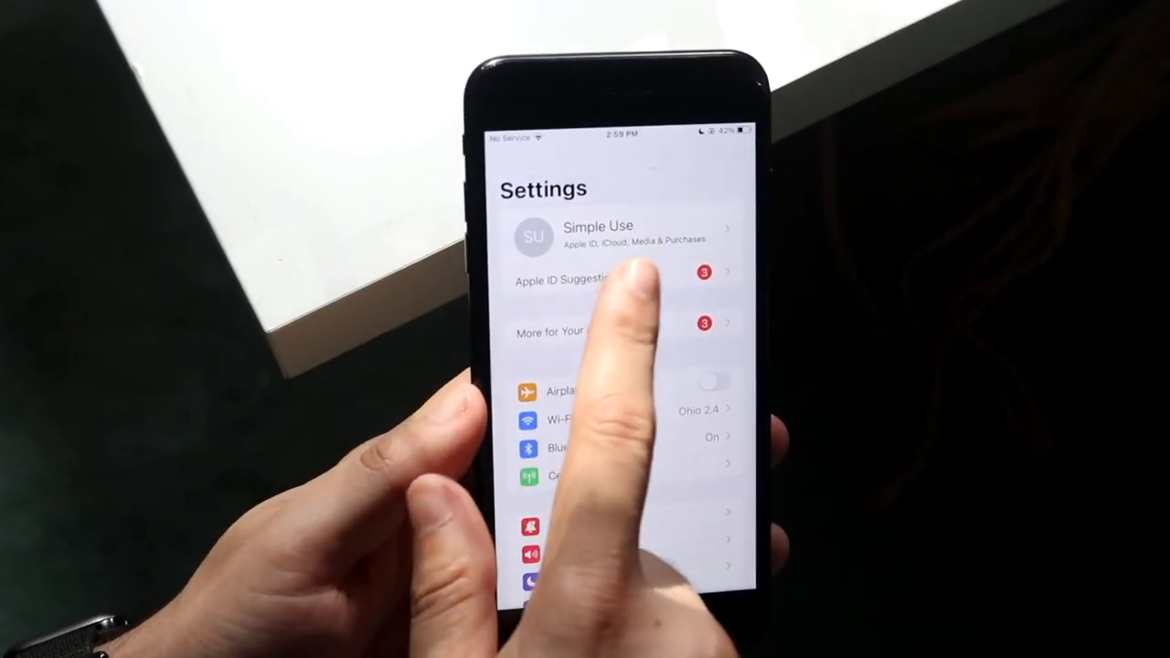
left_click(597, 233)
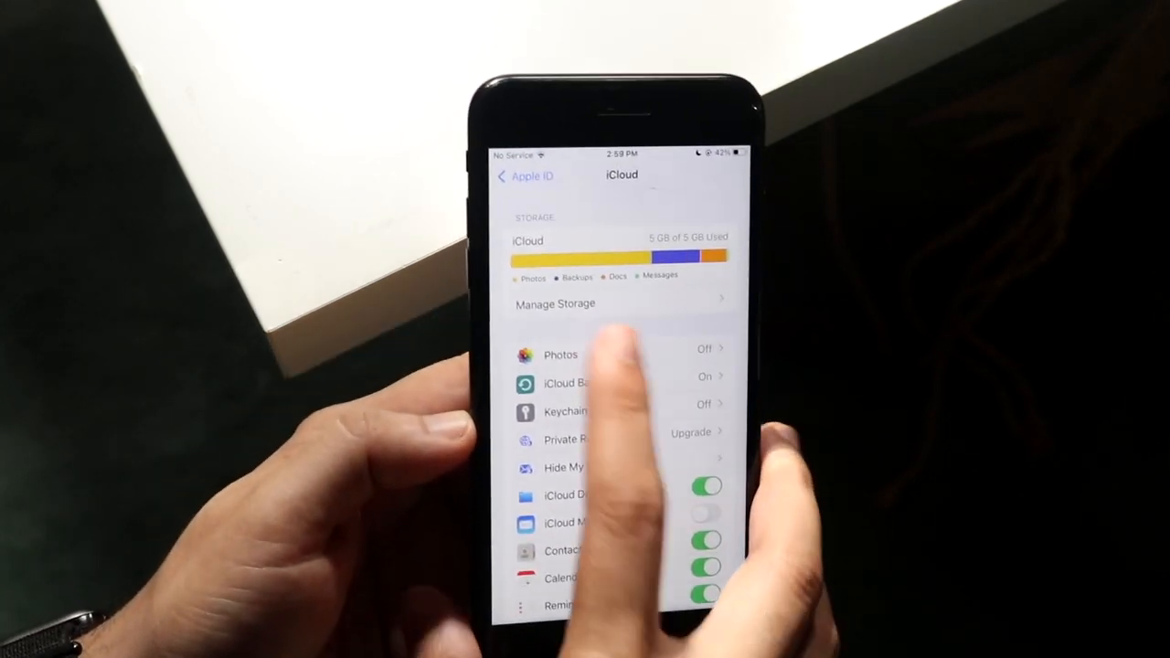
Step: Turn on Shared Albums in the iCloud Photos settings
left_click(561, 354)
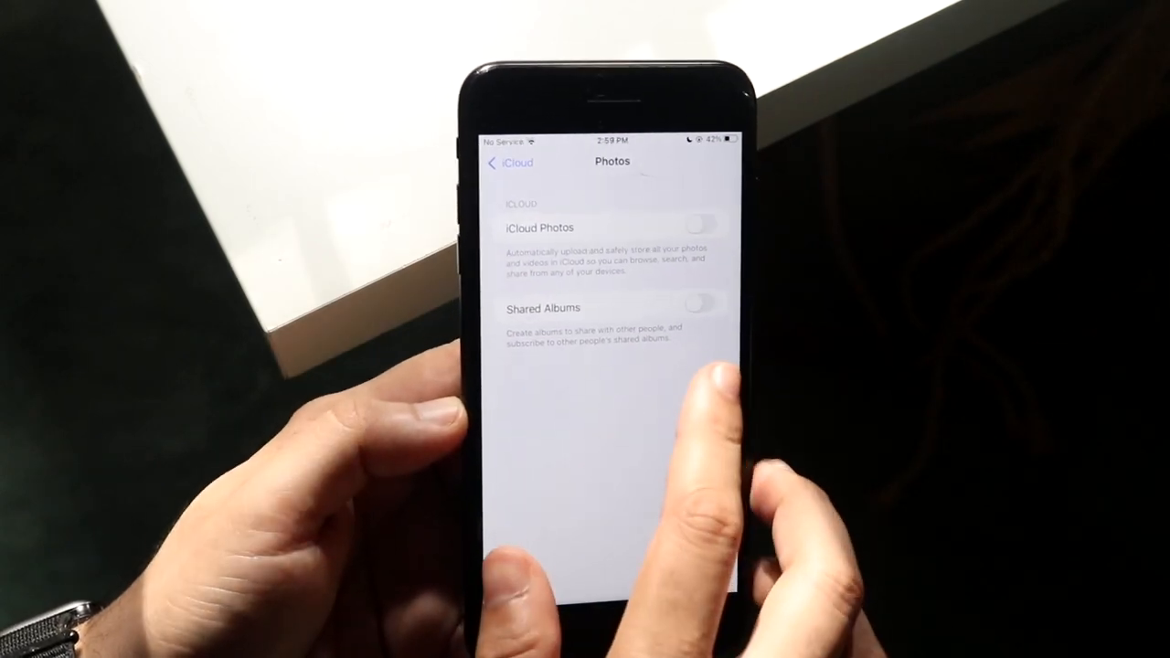
left_click(705, 307)
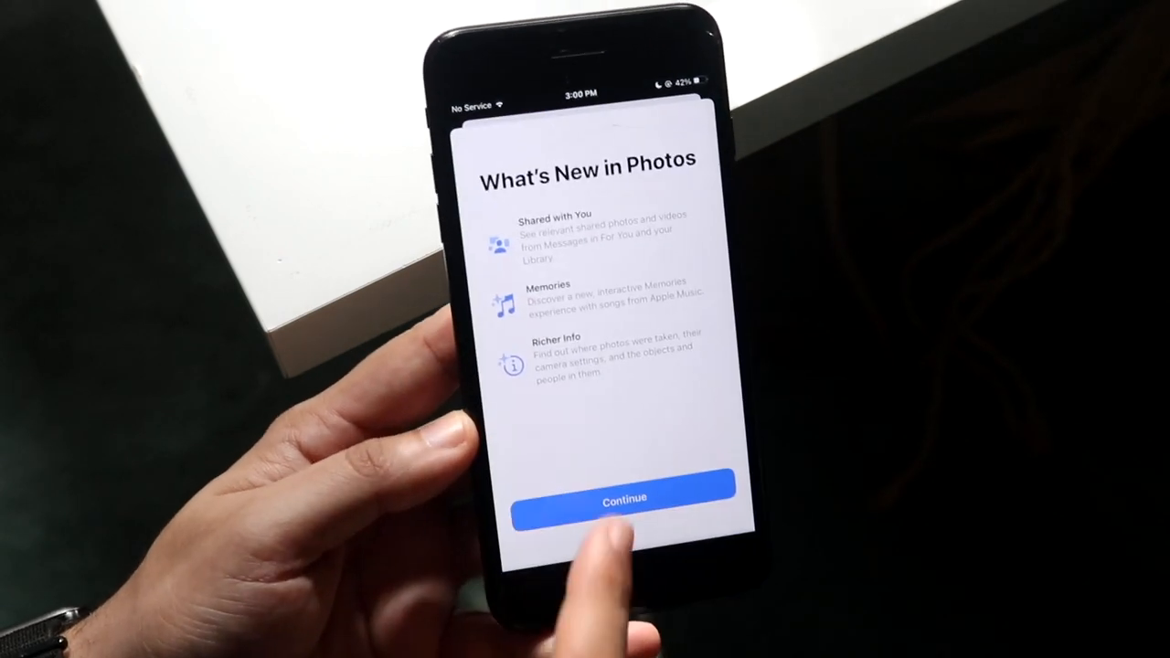
Step: Dismiss What's New, then show the new album options on the Albums page
left_click(624, 496)
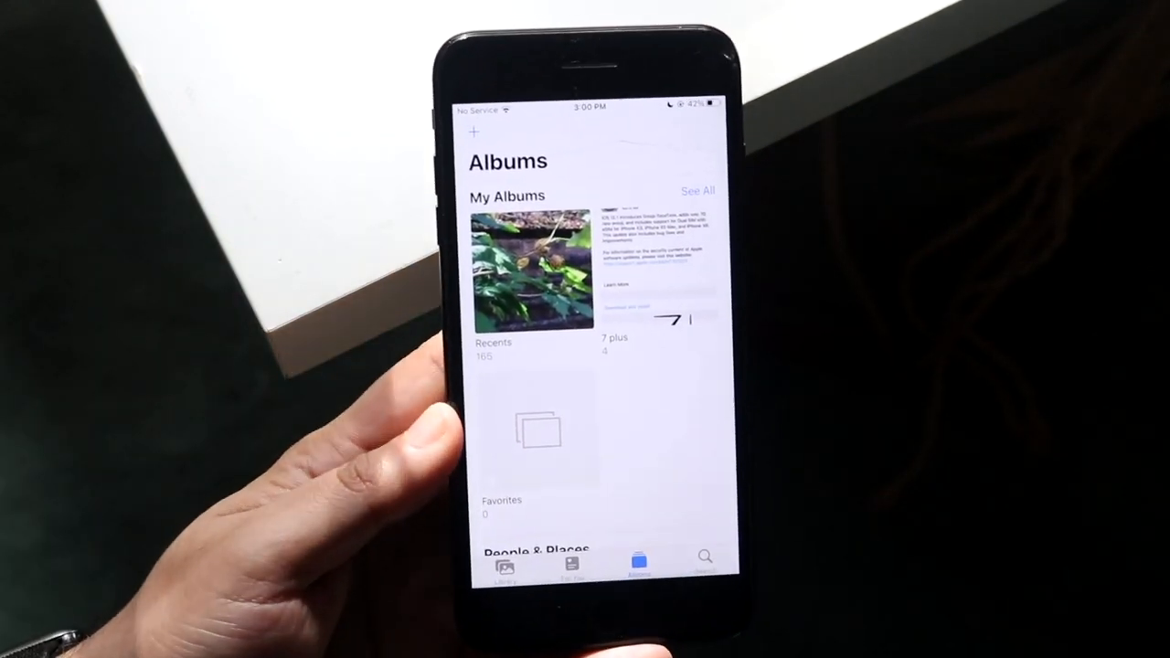
left_click(473, 132)
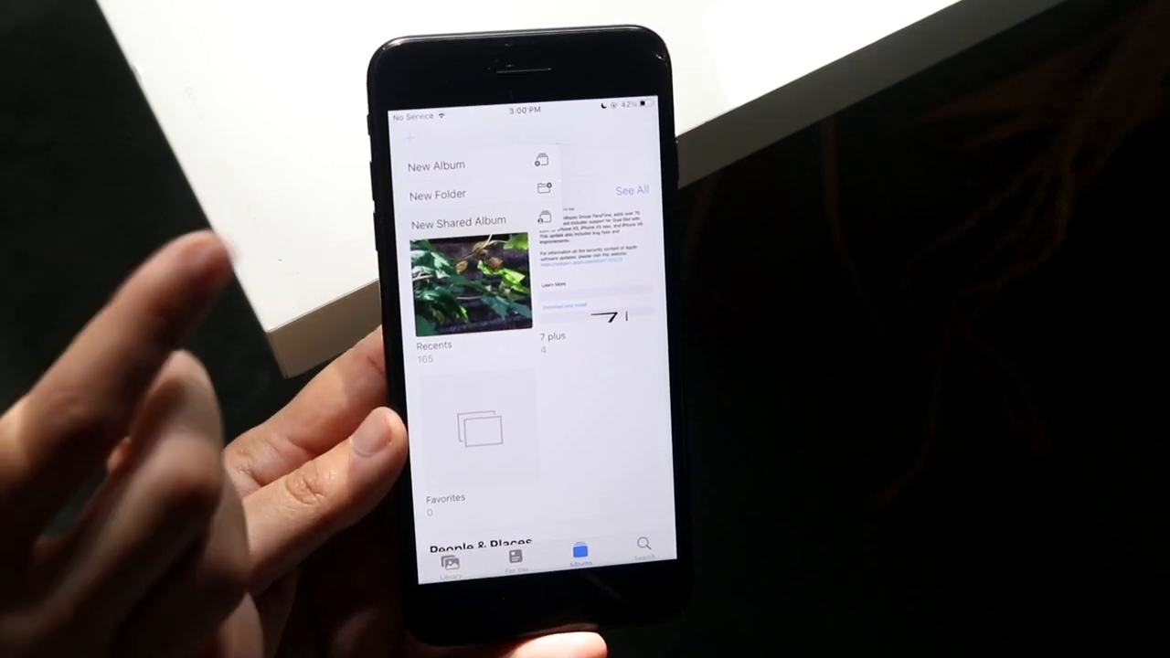
Step: Create shared album 'Test' and invite SimpleAlpaca
left_click(457, 220)
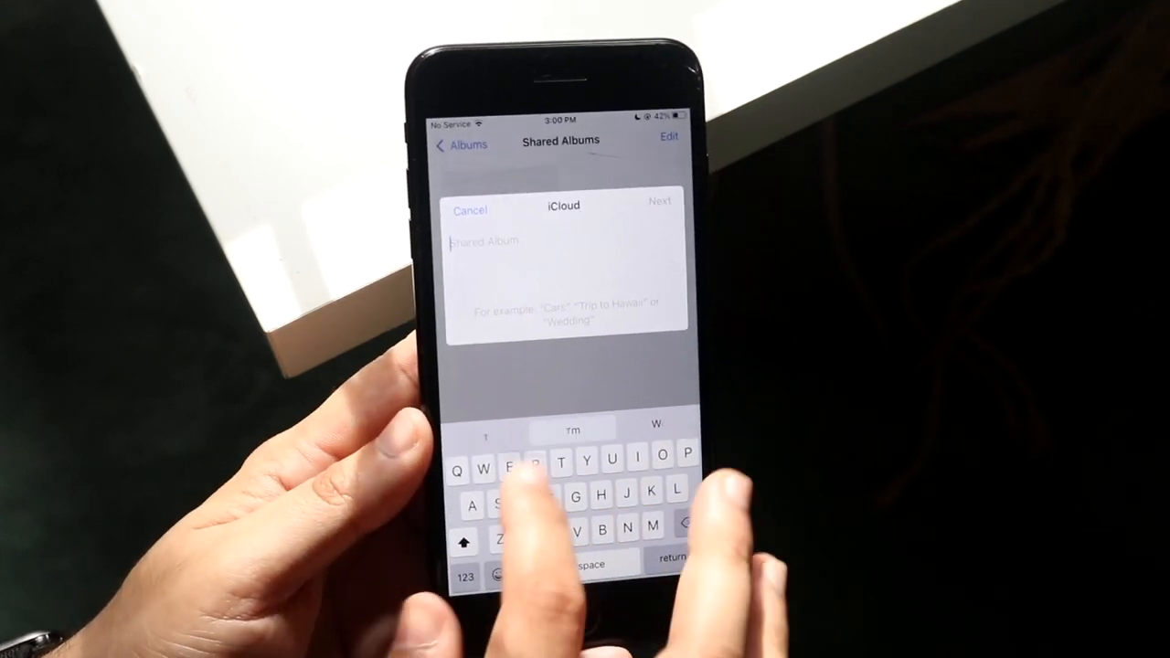
type("Test")
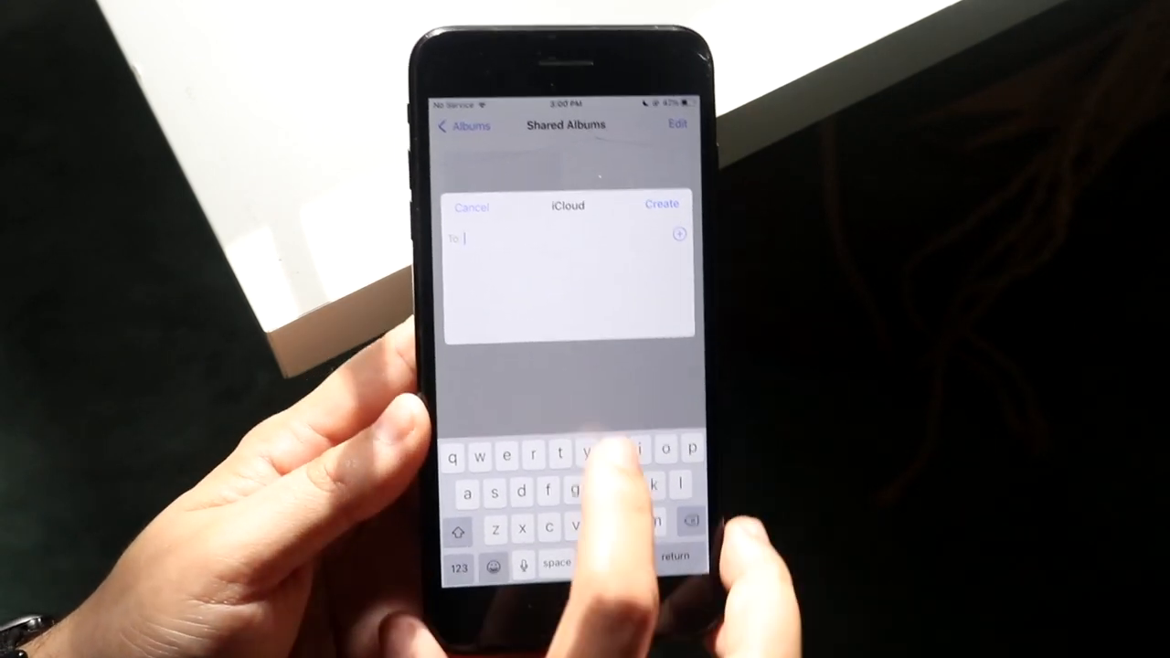
type("SimpleAlpaca")
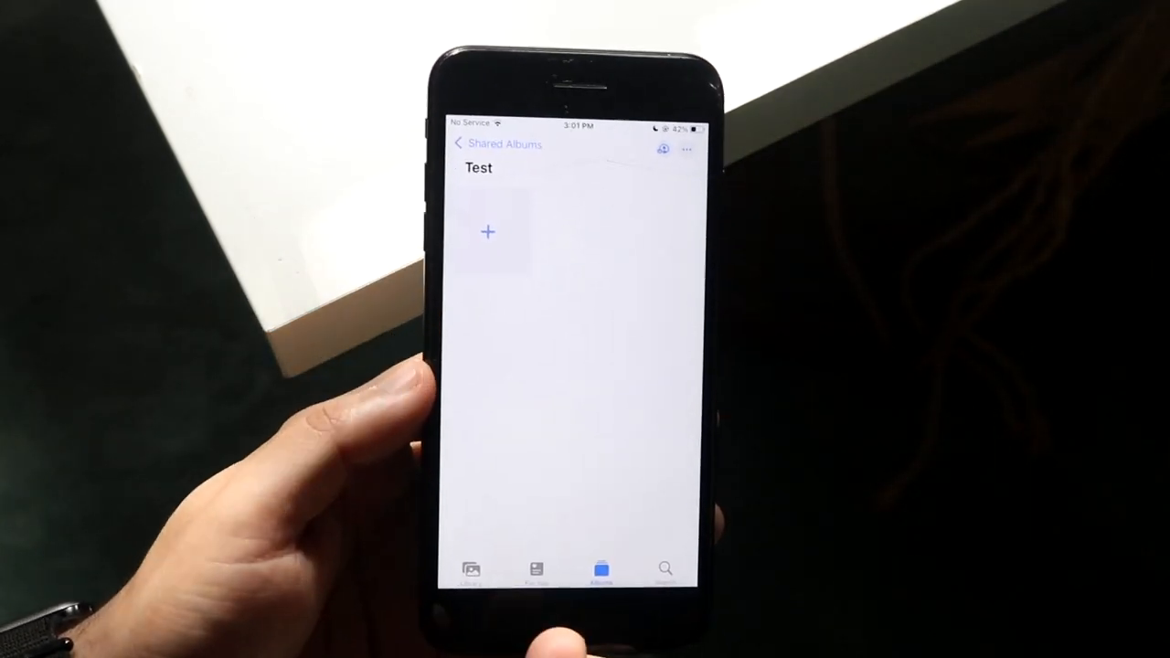
Step: Post three photos into the Test shared album
left_click(486, 232)
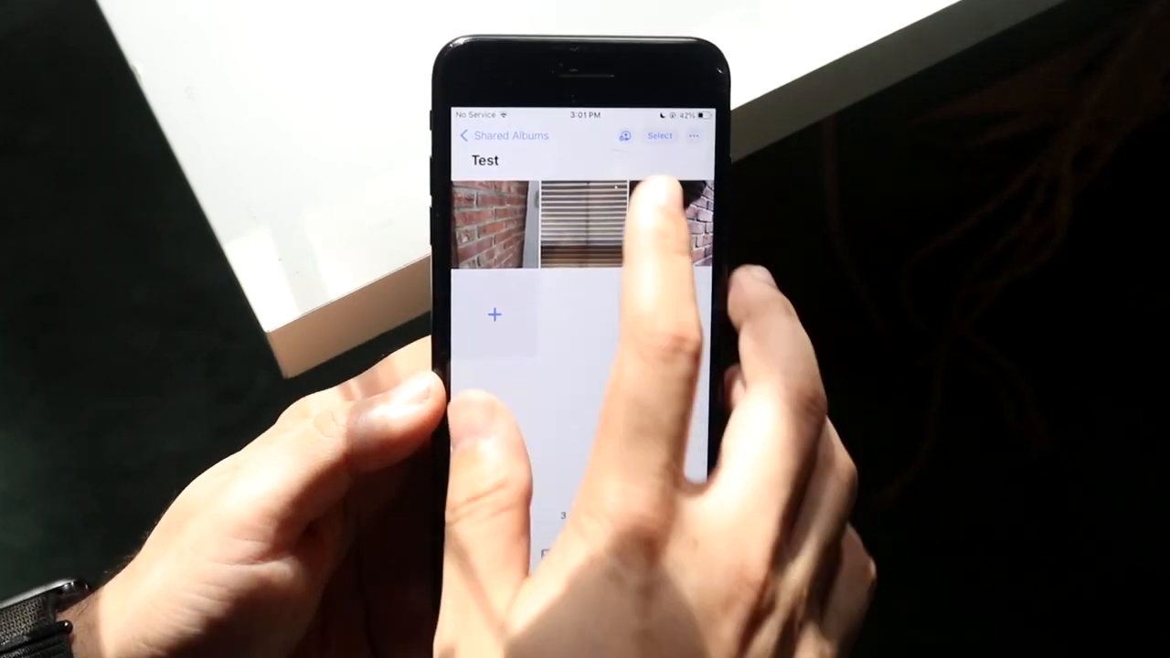
Step: Review the Test album's sharing settings, showing the failed invitation, and close them
left_click(693, 135)
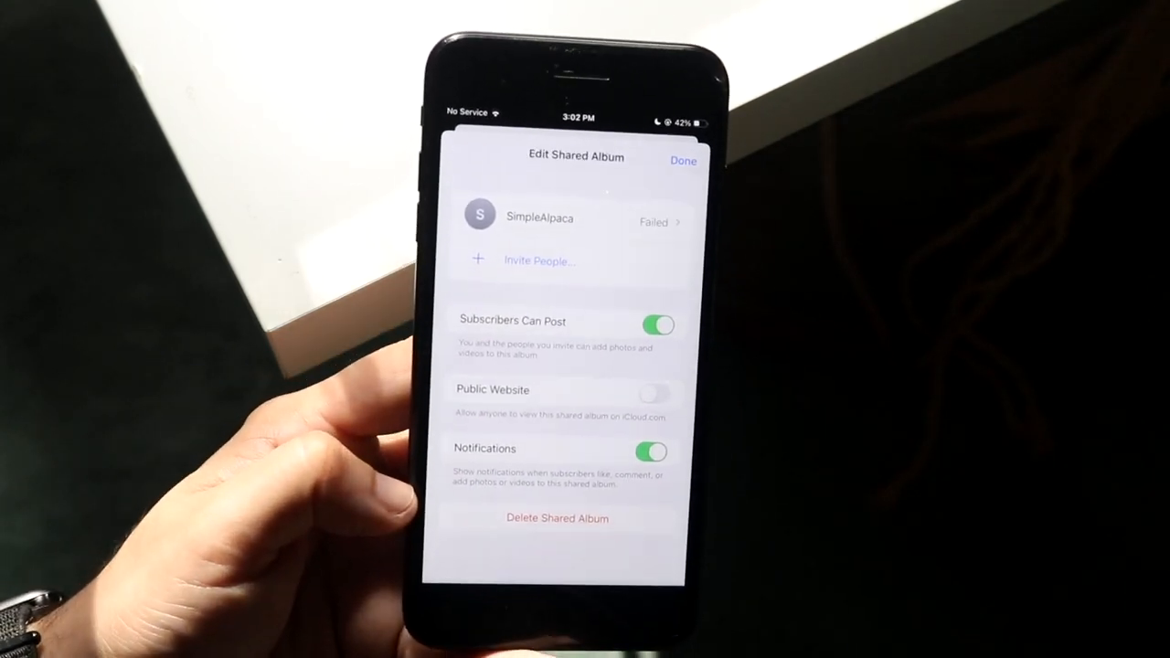
left_click(682, 161)
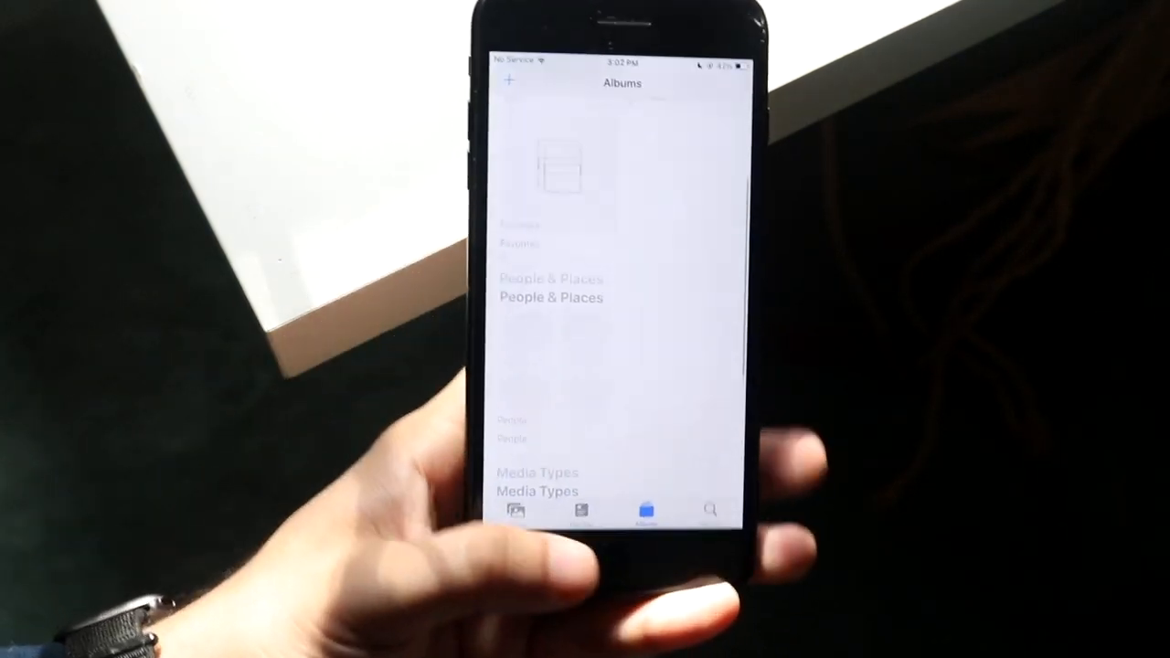